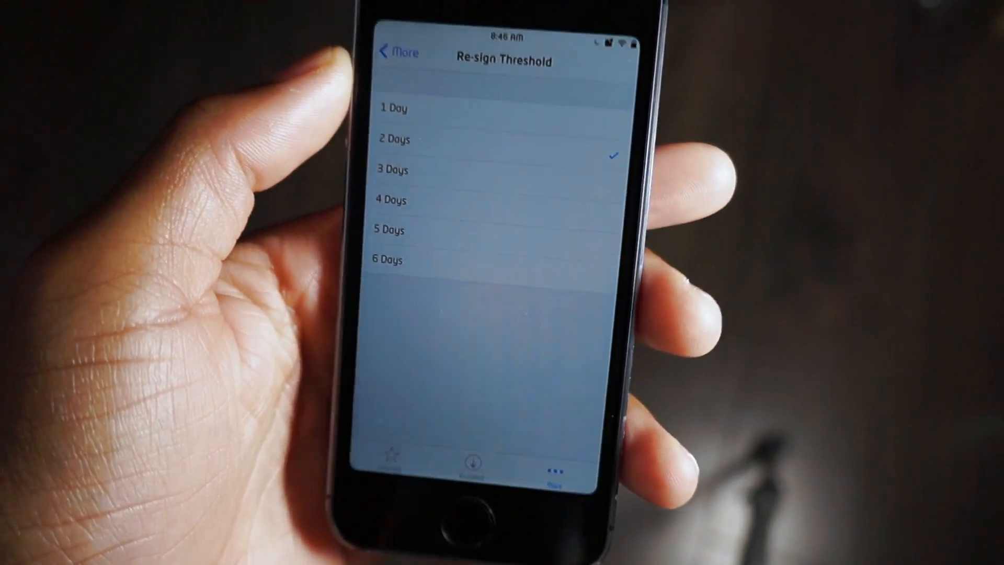
Select a longer re-sign threshold such as 4 Days instead of 2 Days
click(449, 204)
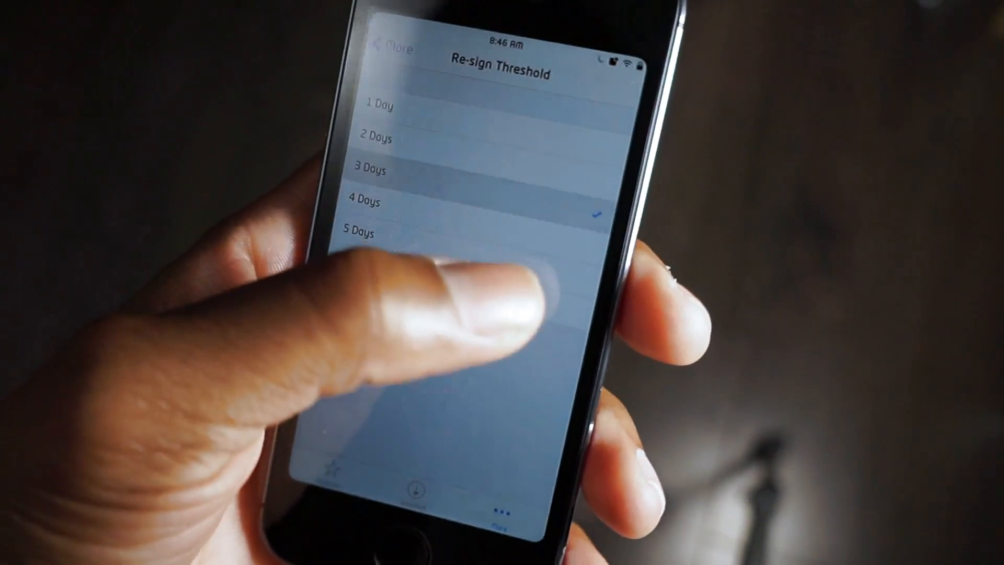